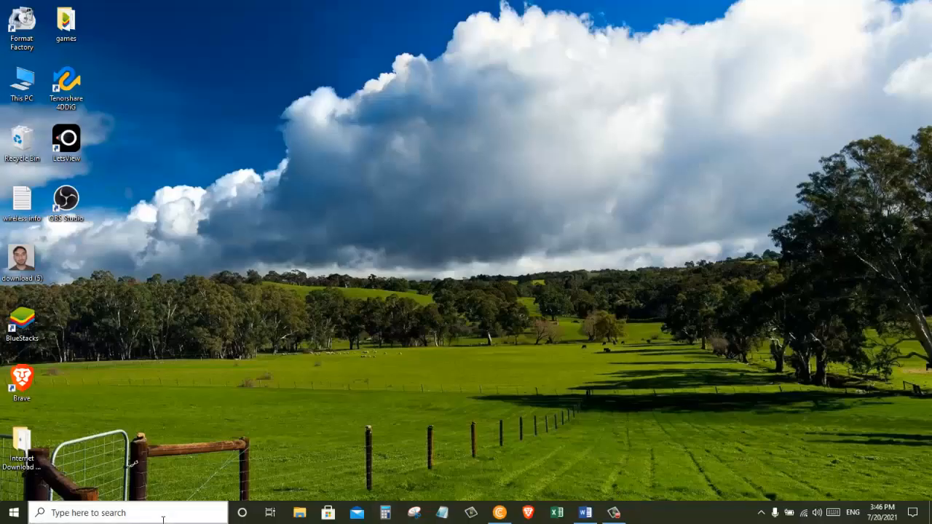
- Search the taskbar for 'mouse' and open the Mouse settings best match
type("mouse")
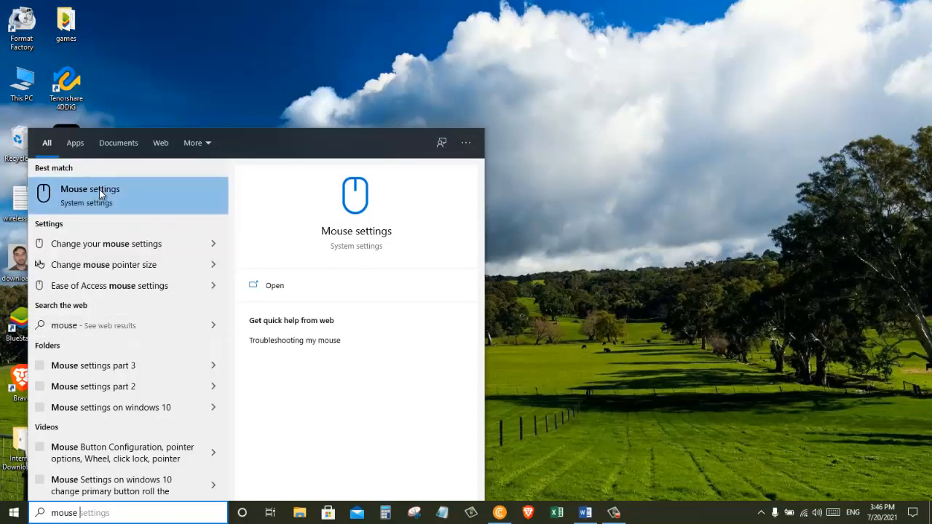
mouse_move(119, 211)
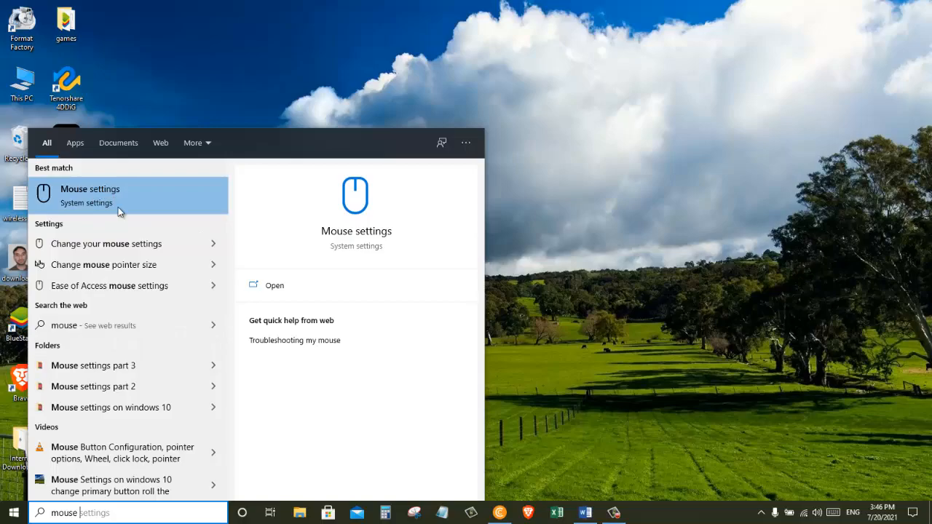
left_click(90, 195)
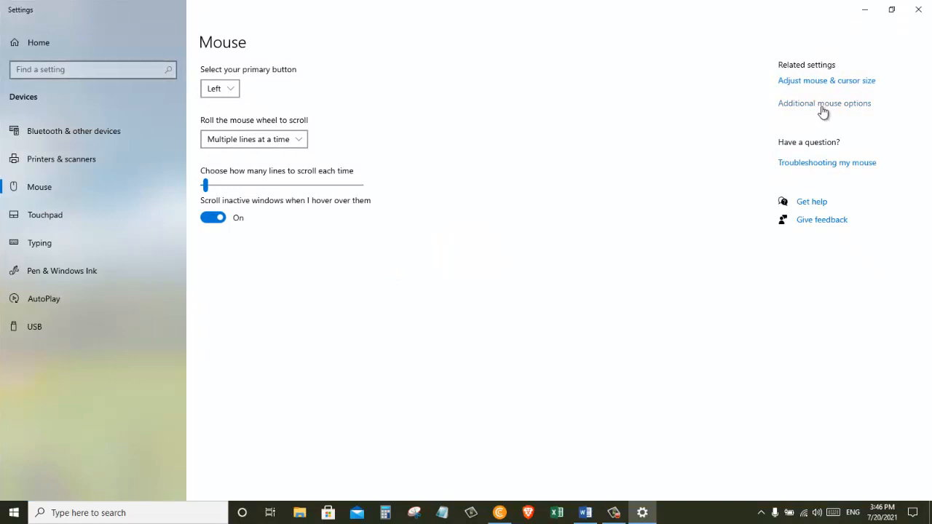
- Open Mouse Properties via the Additional mouse options link under Related settings
left_click(825, 102)
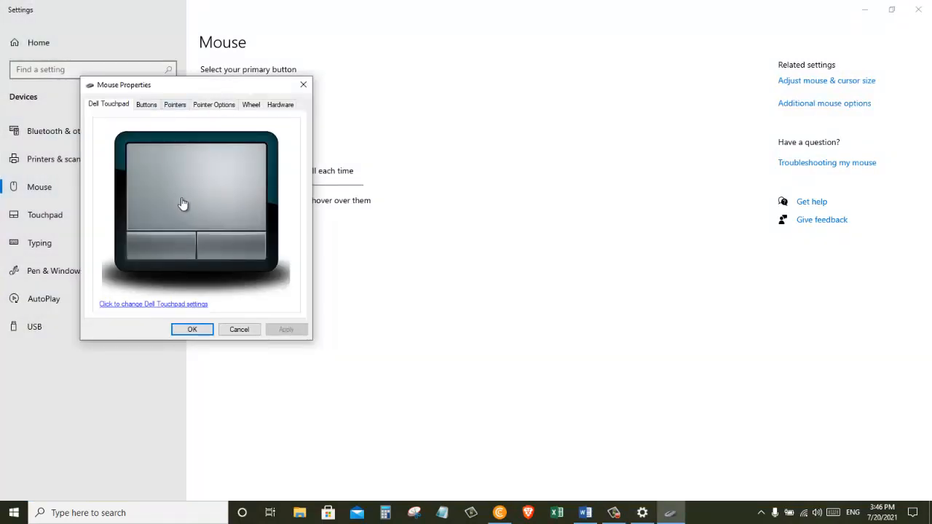
mouse_move(216, 192)
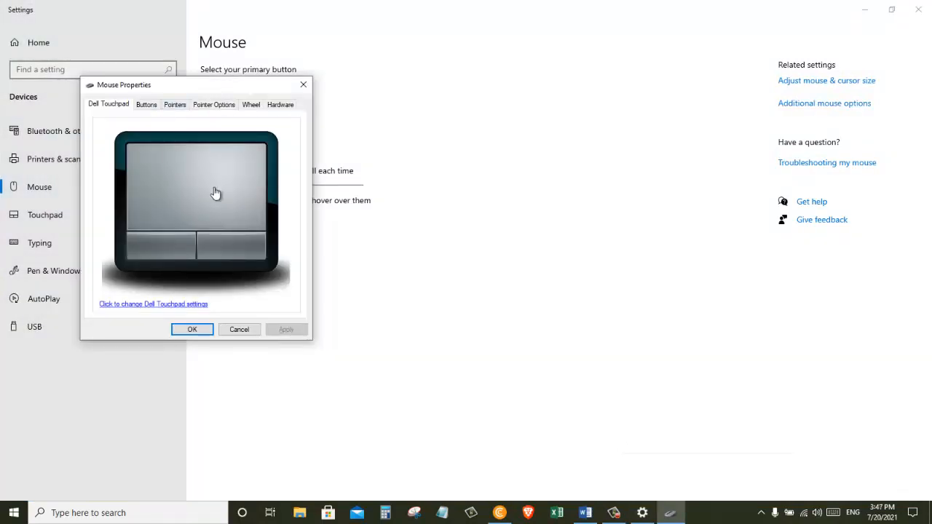
mouse_move(192, 268)
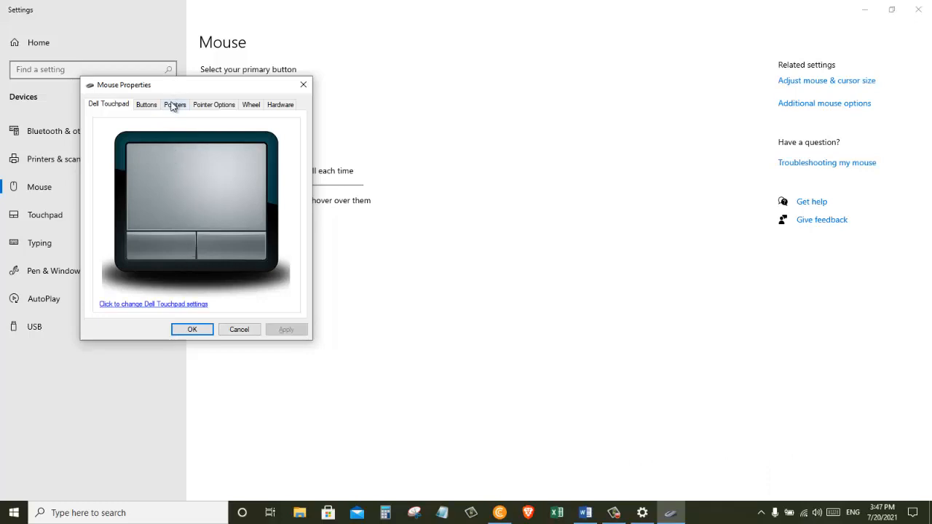
- On the Pointers tab, select the Windows Inverted (large) system scheme from the Scheme list
left_click(174, 105)
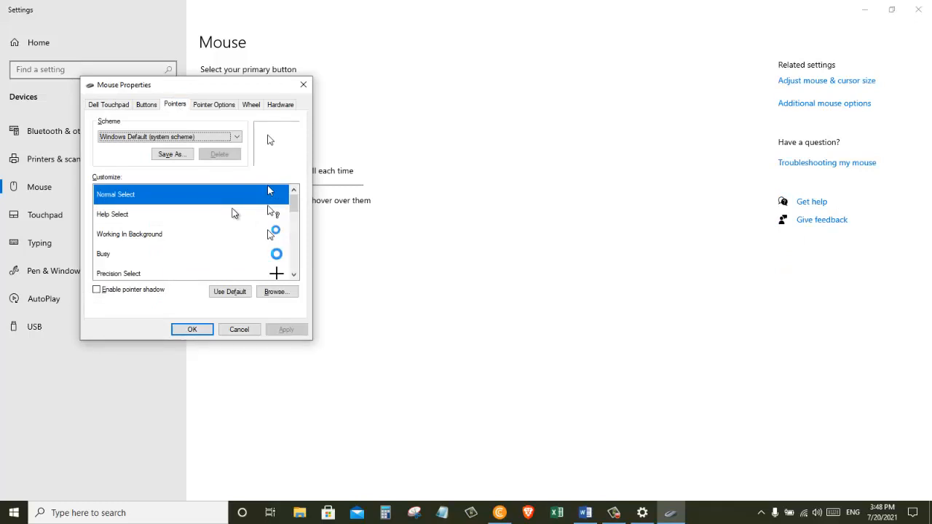
left_click_drag(123, 84, 181, 115)
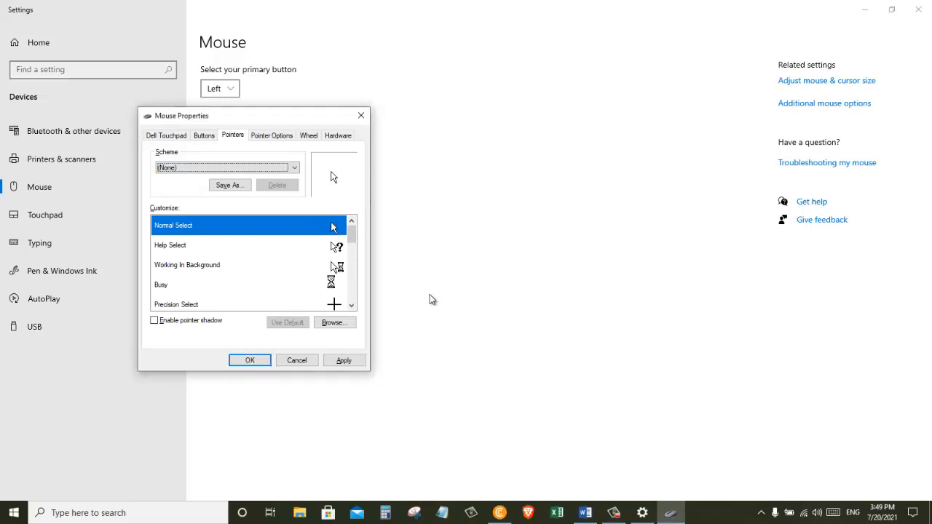
left_click(294, 168)
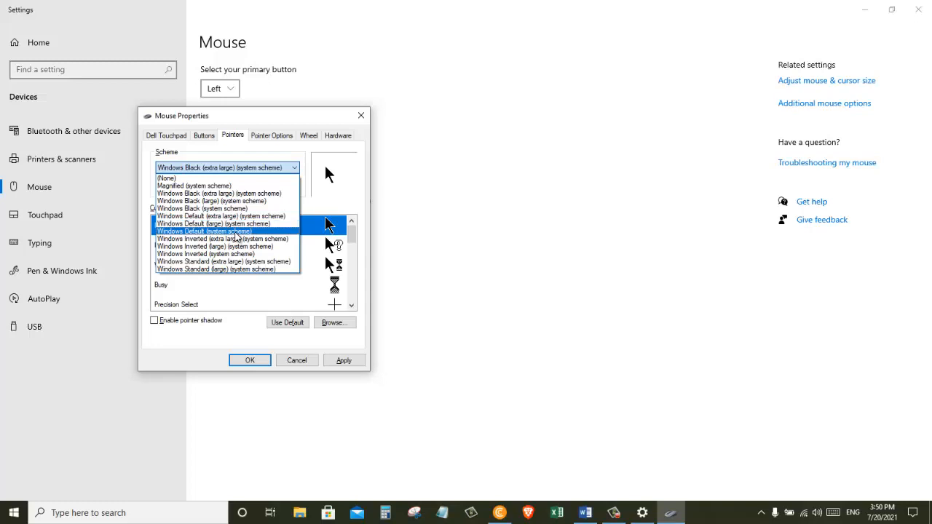
left_click(216, 246)
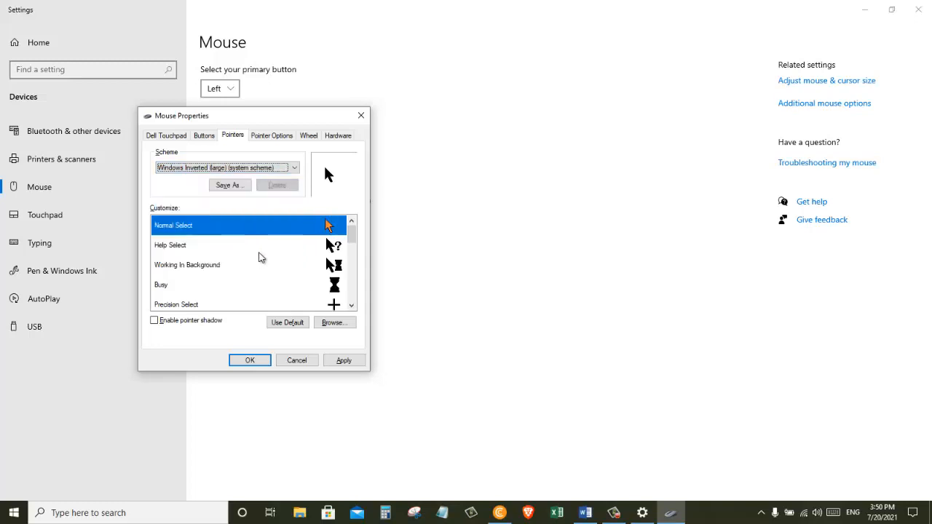
mouse_move(327, 358)
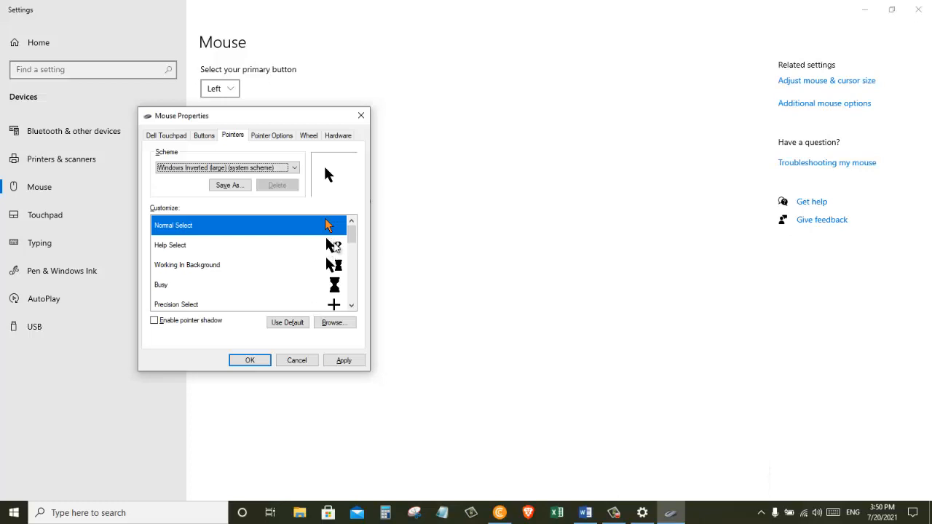
mouse_move(338, 246)
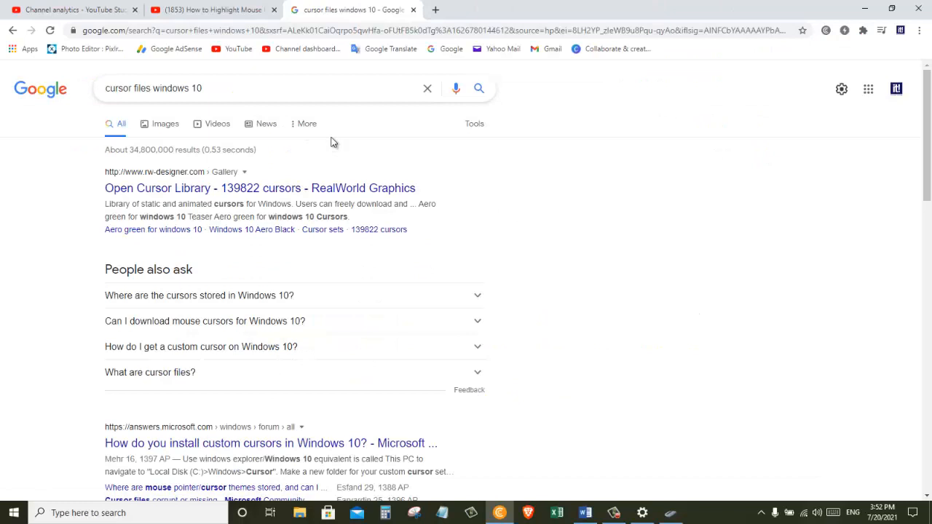
- Open the 'Open Cursor Library - RealWorld Graphics' result from the Google search
left_click(260, 188)
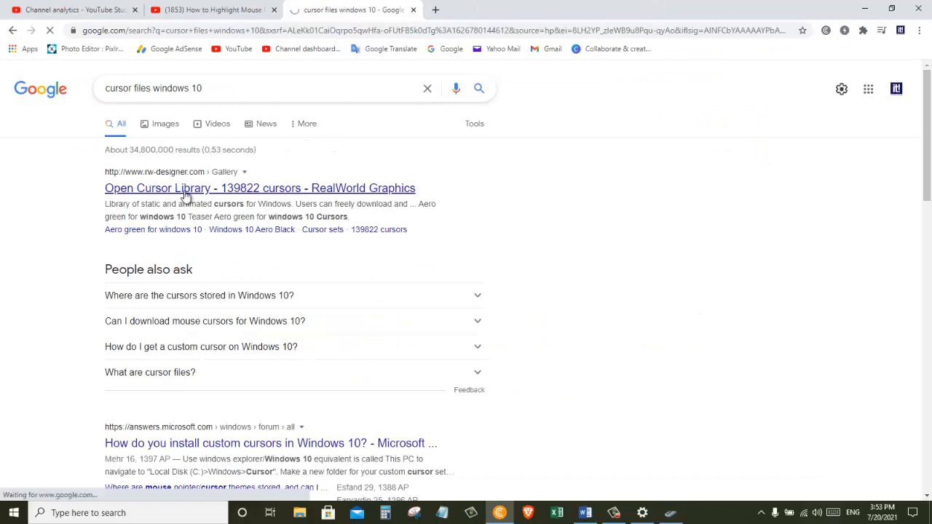
left_click(259, 188)
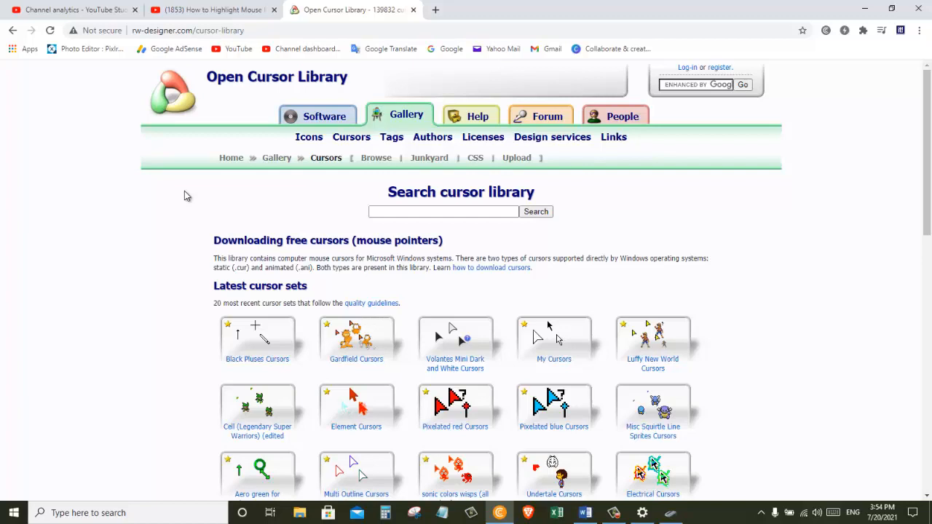
- Search the Open Cursor Library for 'highlight cursor' and browse down the gallery results
type("high")
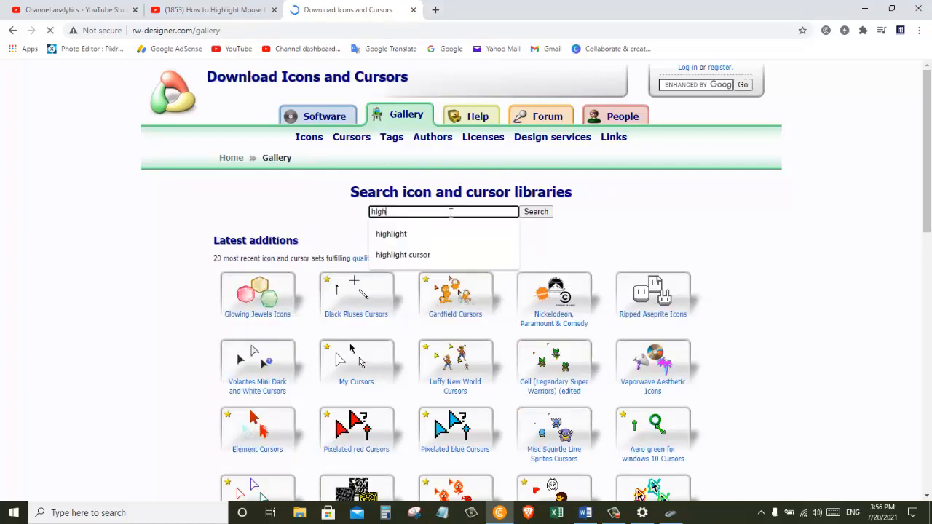
left_click(402, 253)
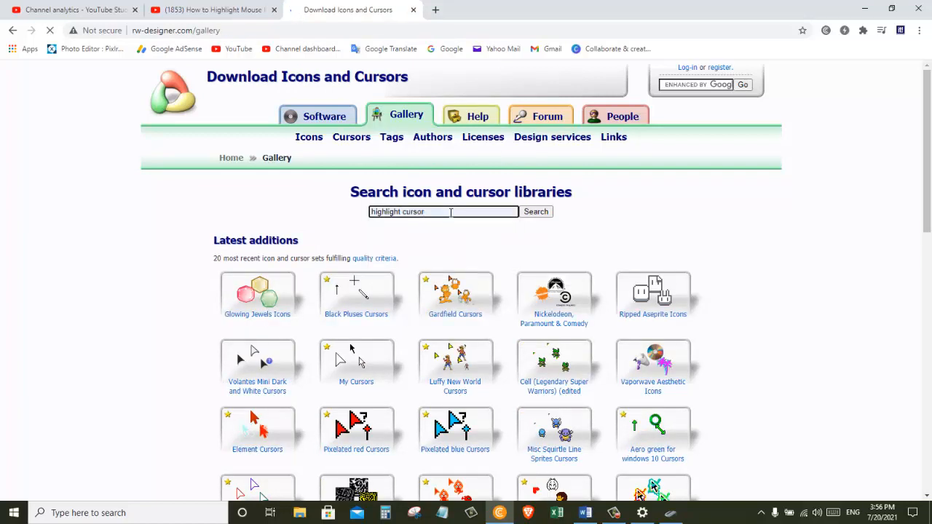
left_click(535, 211)
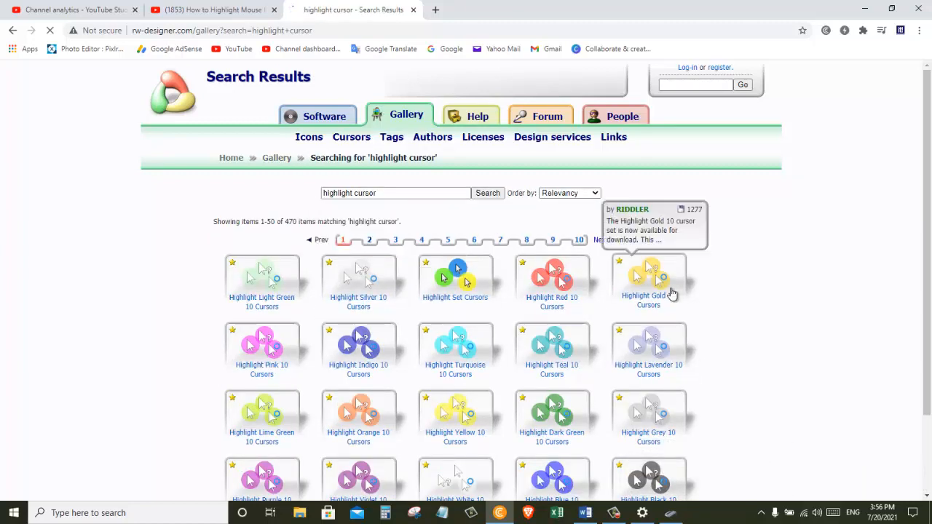
scroll("down", 3)
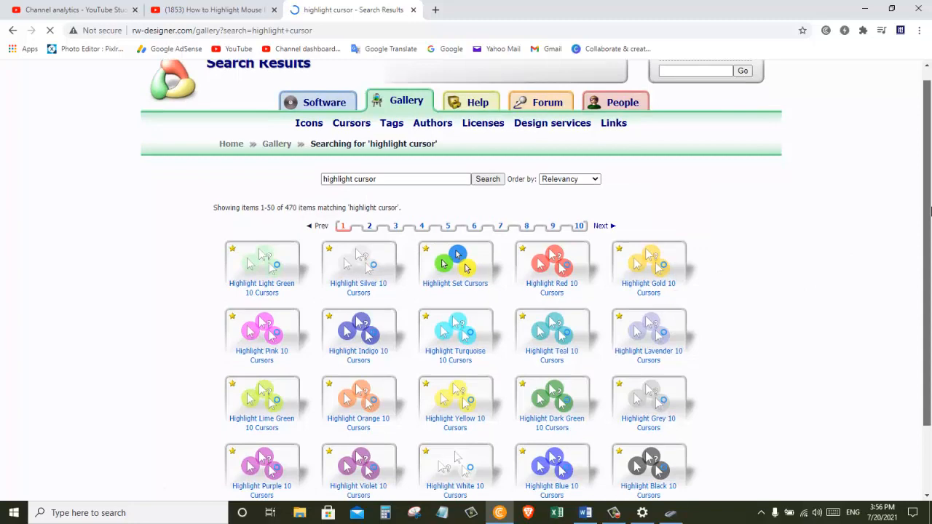
scroll("down", 3)
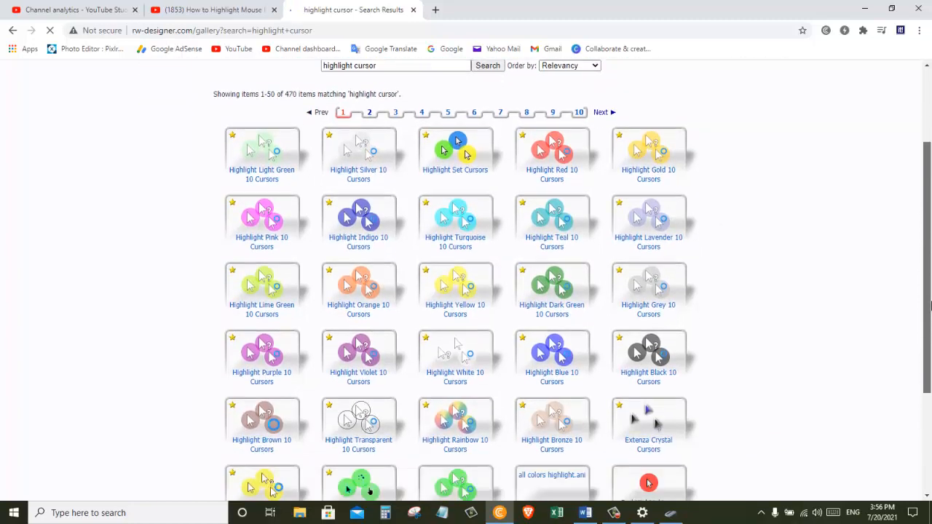
scroll("down", 3)
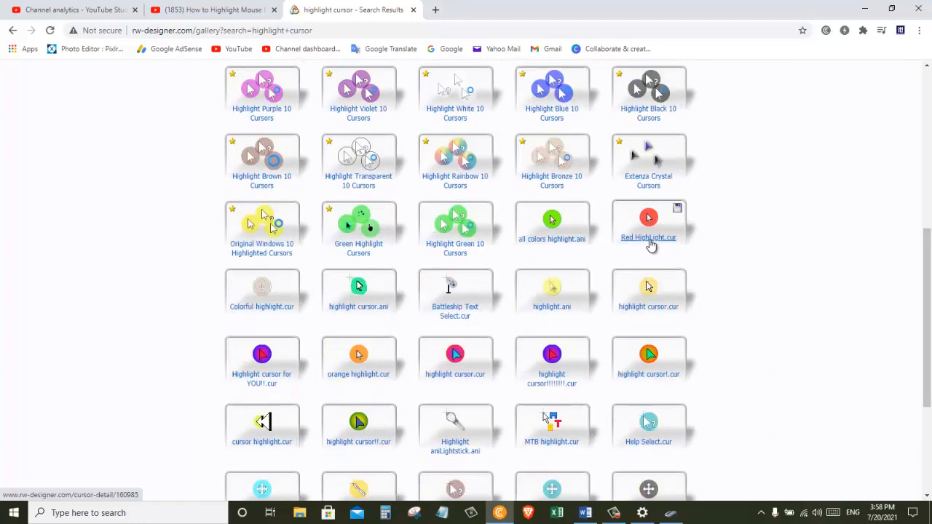
mouse_move(648, 237)
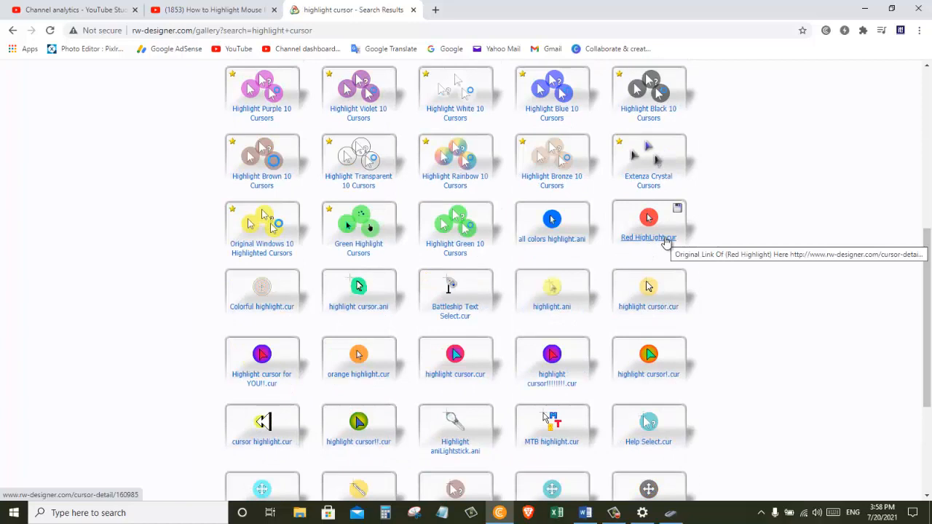
- Download the Red HighLight.cur file from its details page
left_click(648, 237)
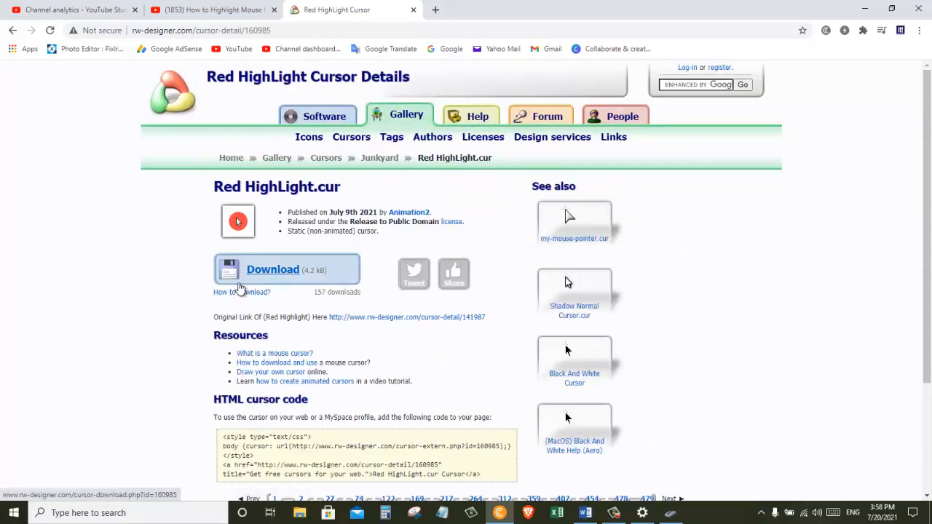
left_click(272, 270)
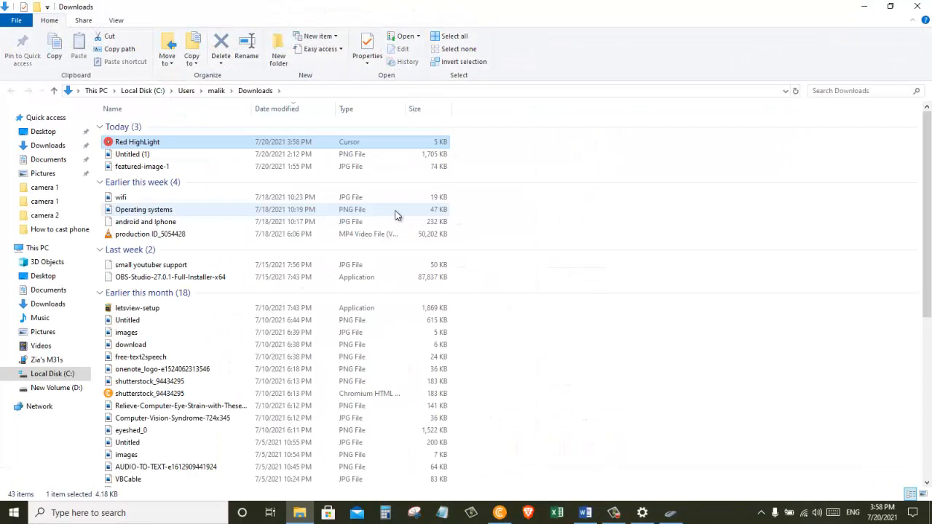
- Copy Red HighLight from Downloads and navigate to Local Disk (C:) > Windows > Cursors
right_click(137, 141)
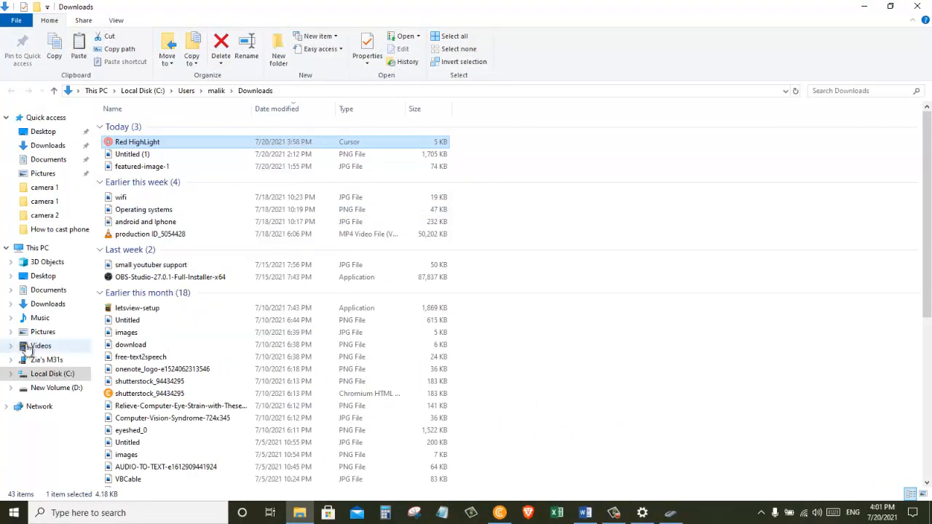
left_click(52, 372)
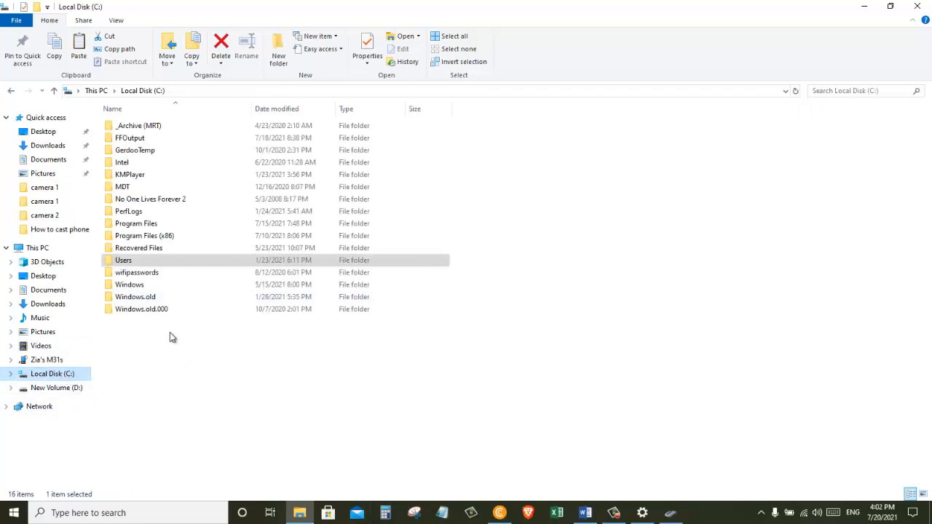
double_click(129, 284)
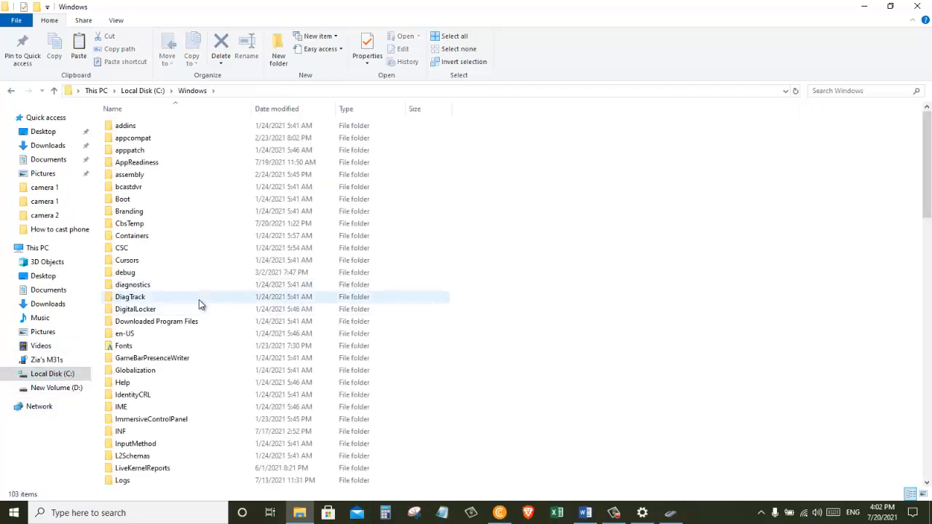
left_click(127, 260)
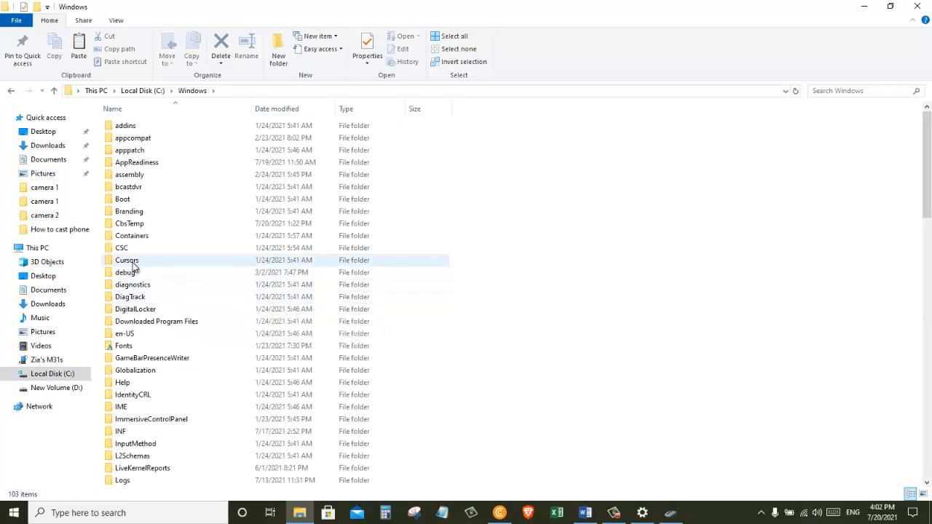
double_click(126, 260)
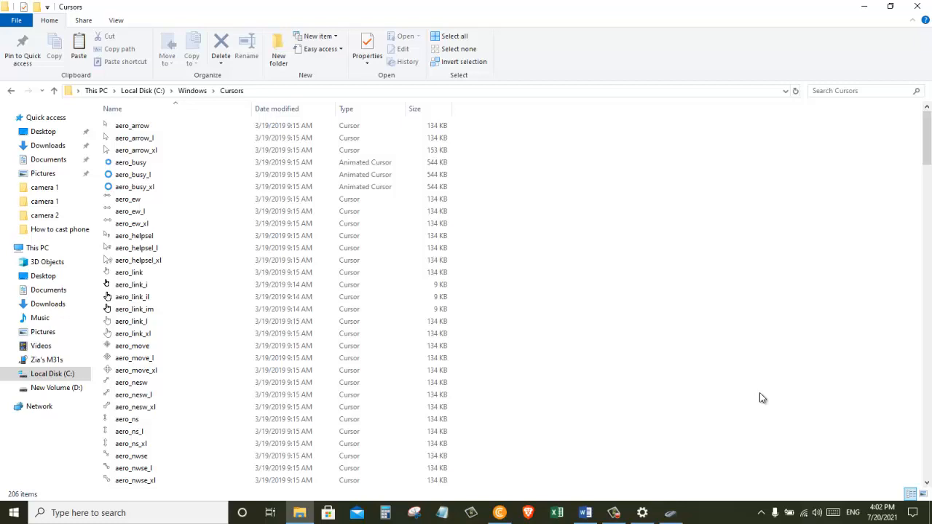
mouse_move(644, 367)
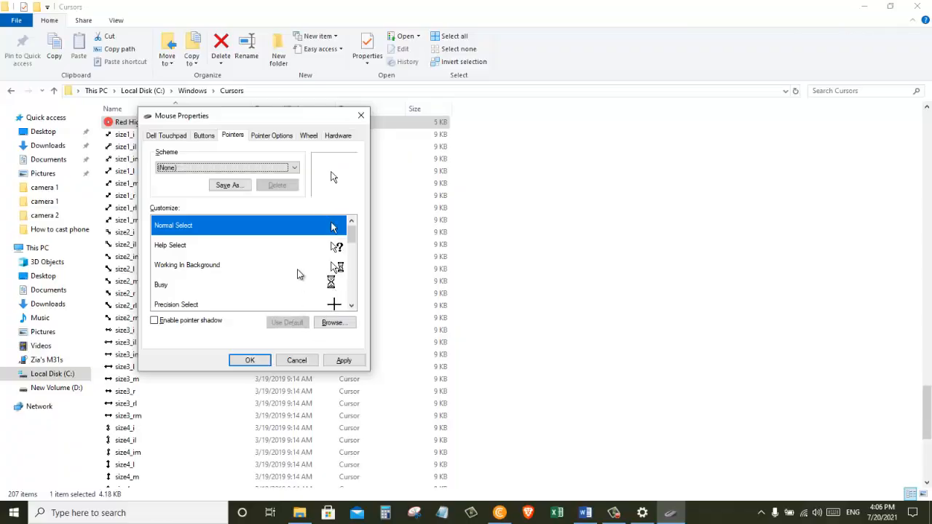
mouse_move(227, 233)
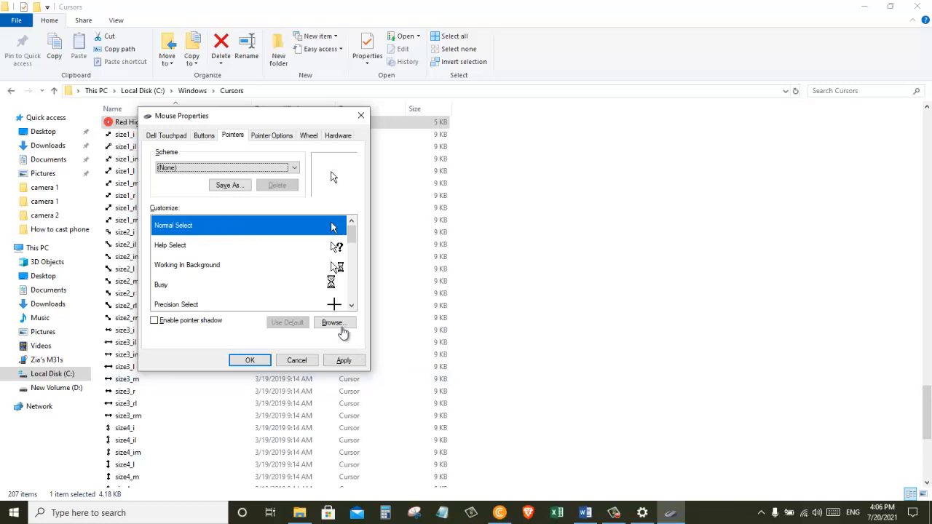
- Browse for the Normal Select pointer and assign the Red HighLight cursor file
left_click(333, 323)
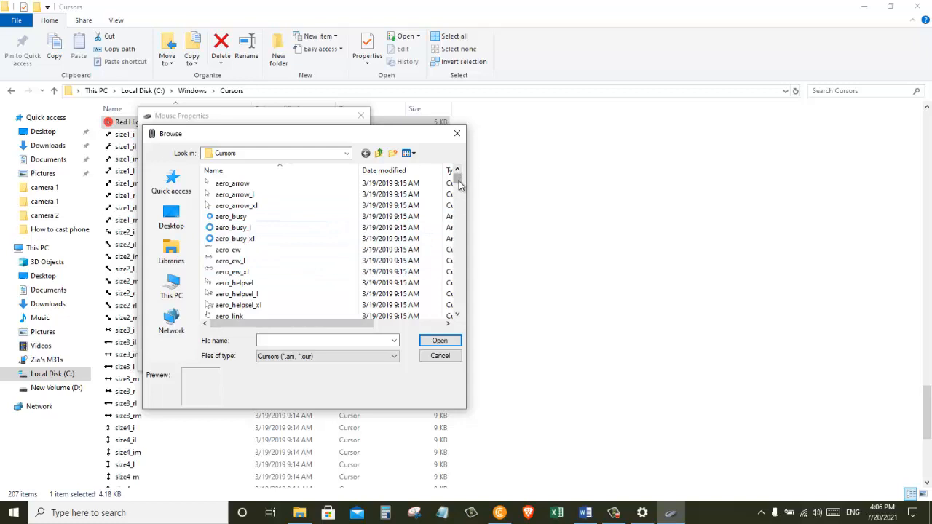
scroll("down", 3)
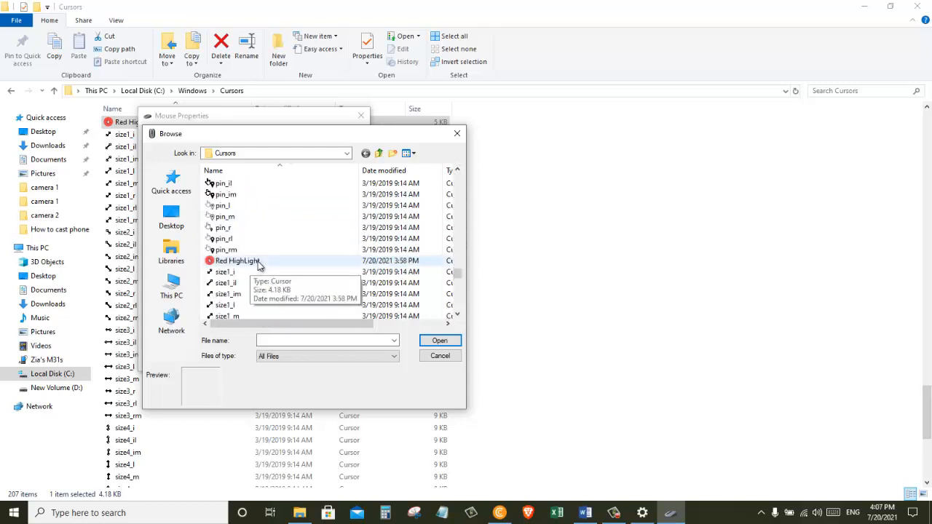
left_click(440, 355)
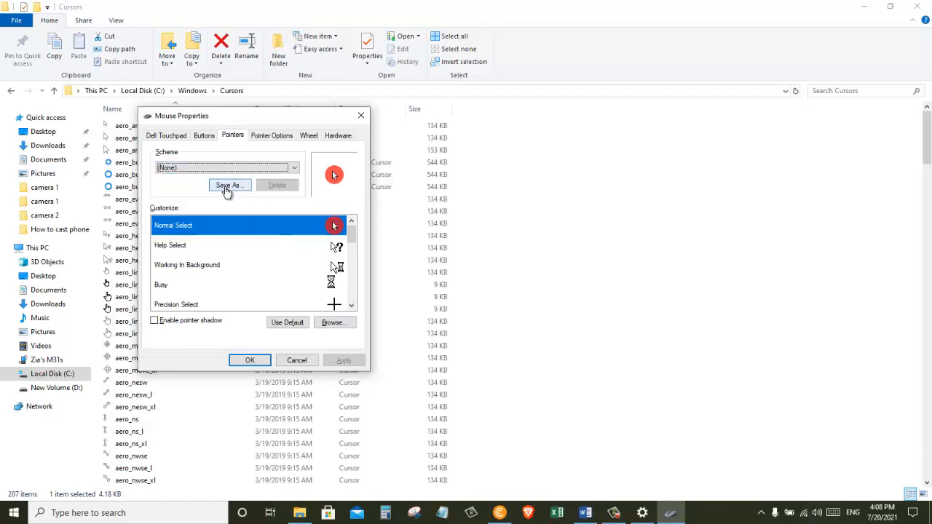
- Save the customized pointer set as a new scheme via Save As
left_click(230, 185)
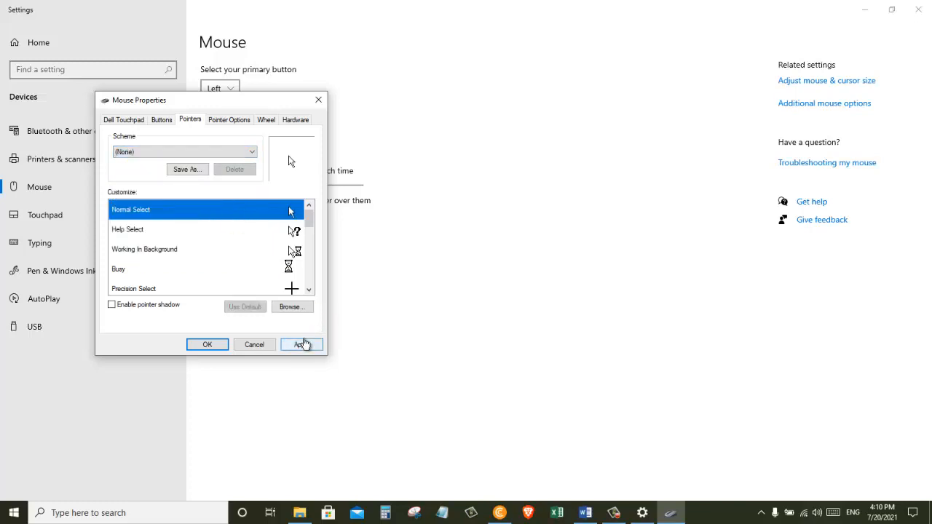
- Apply the settings, select the Red Highlight scheme and confirm with OK to close Mouse Properties
left_click(300, 344)
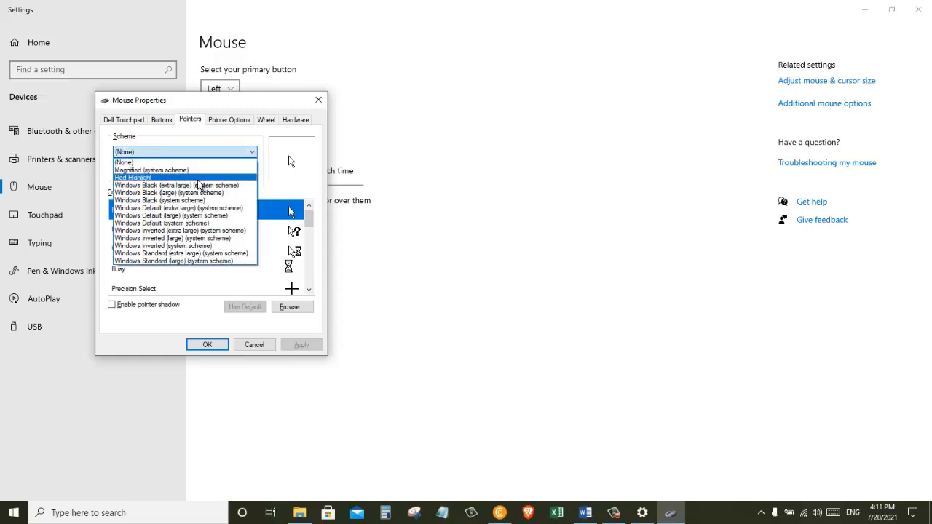
left_click(133, 178)
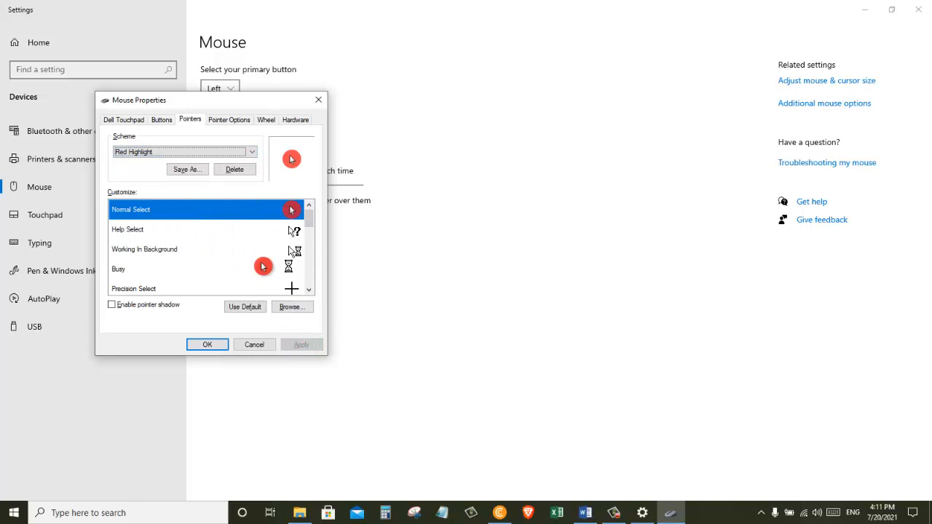
mouse_move(900, 67)
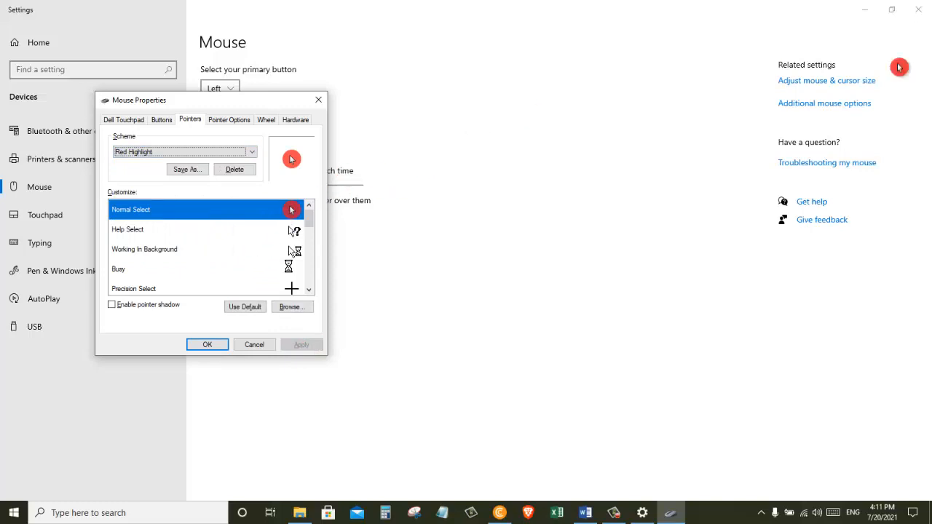
mouse_move(809, 142)
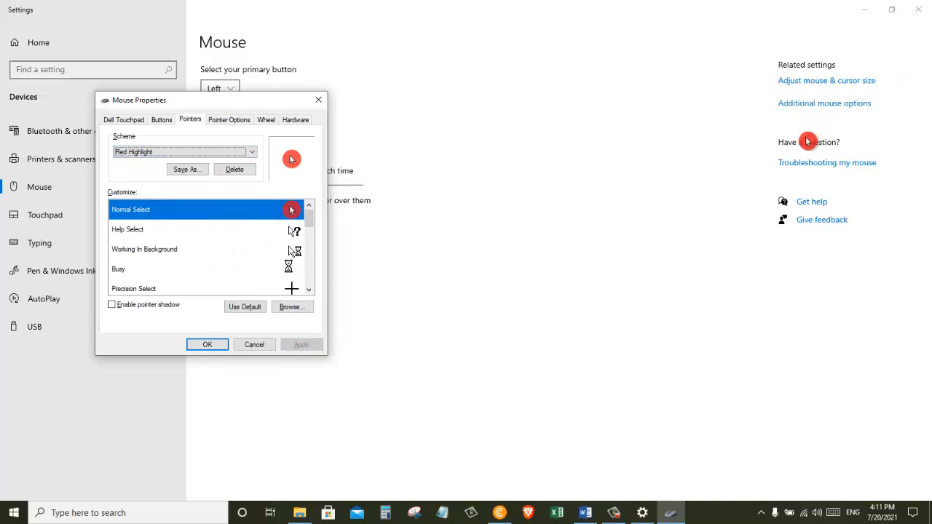
mouse_move(713, 189)
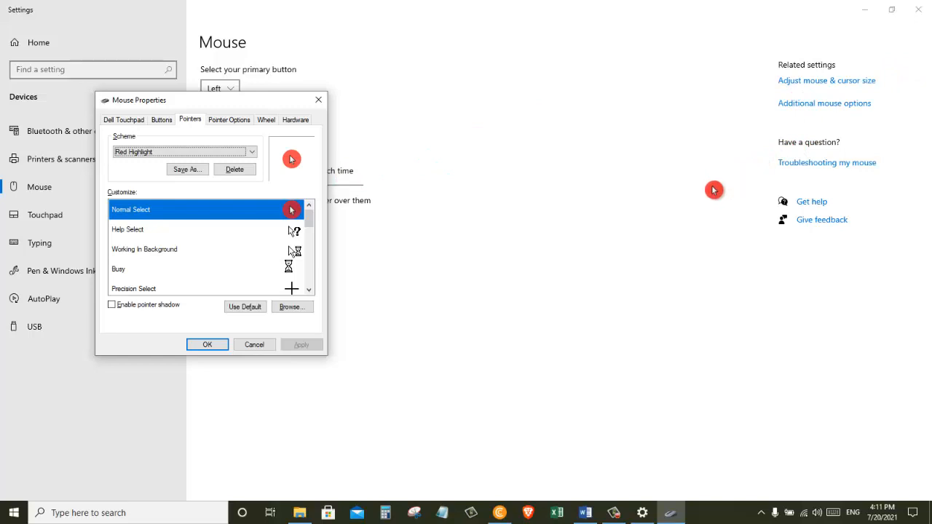
mouse_move(690, 278)
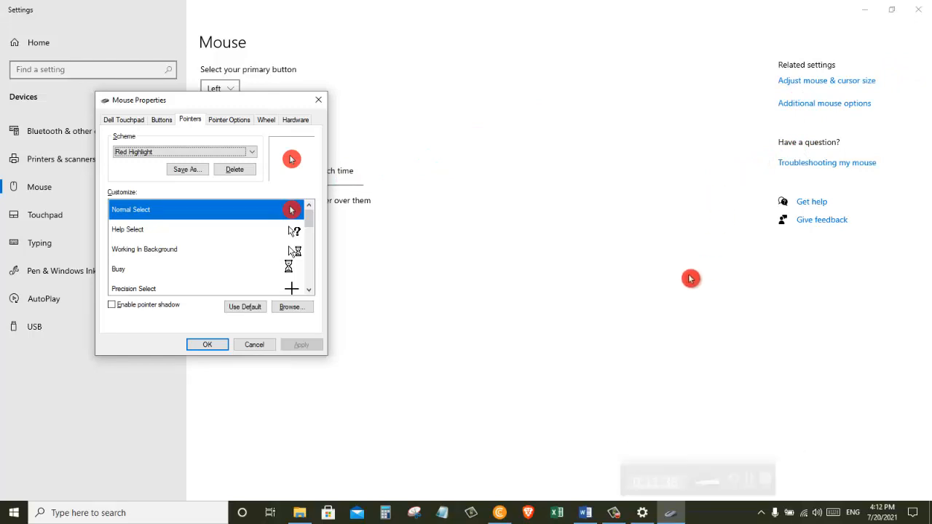
left_click(207, 344)
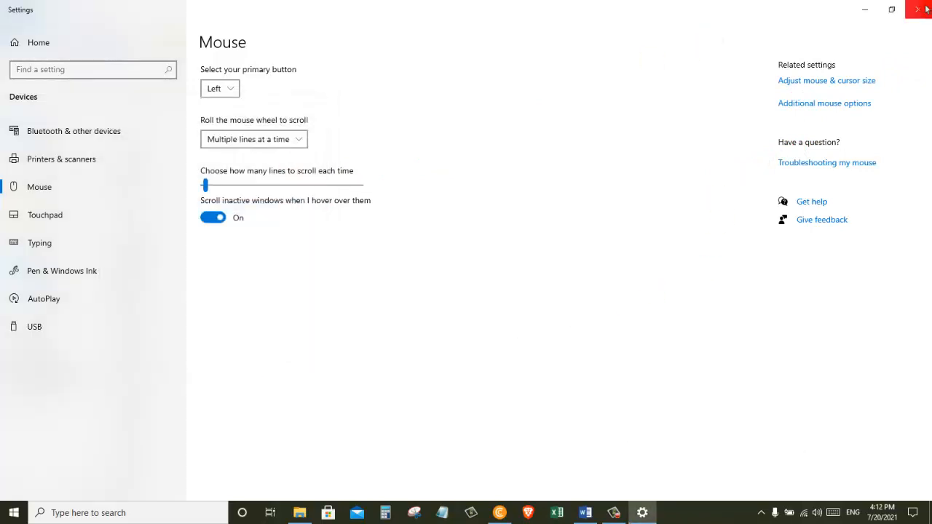